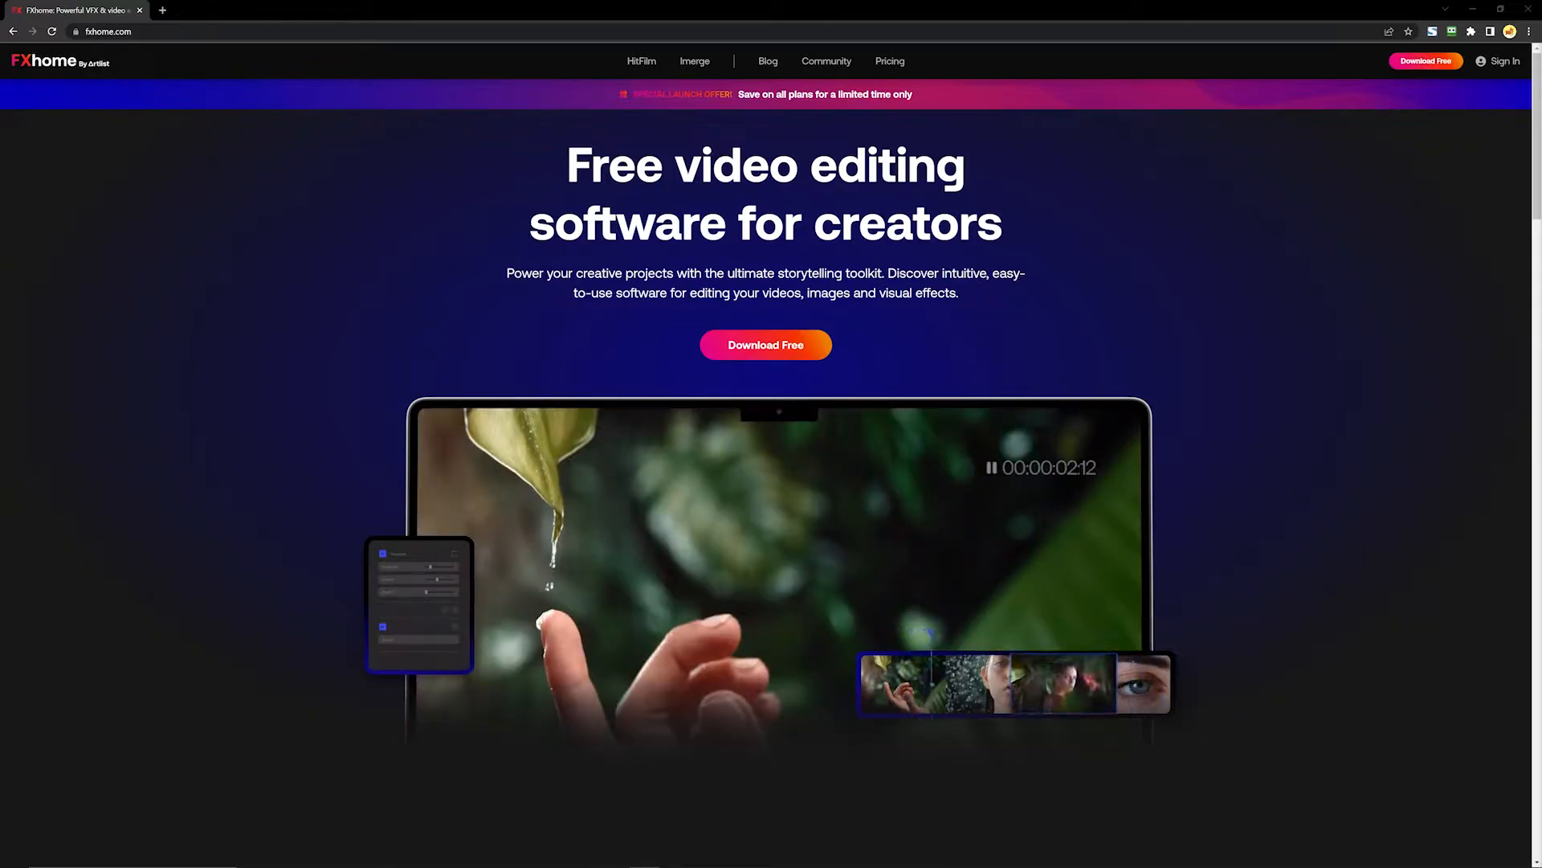
Step: Start the free HitFilm download, creating an FXhome account and opting in to news emails
{"action": "scroll", "scroll_direction": "down", "scroll_amount": 3}
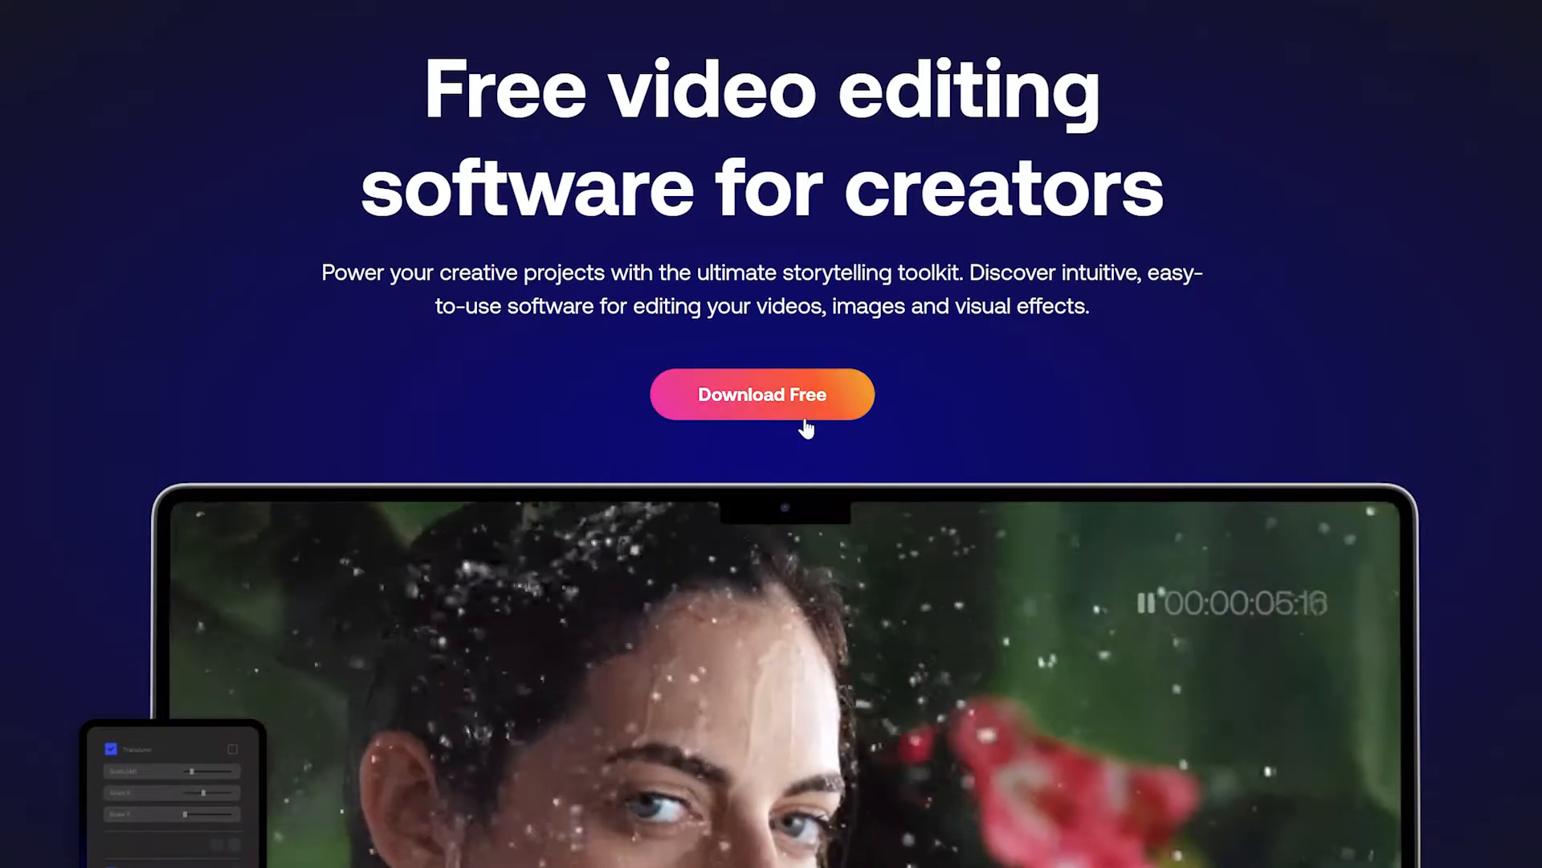
{"action": "left_click", "coordinate": [762, 394]}
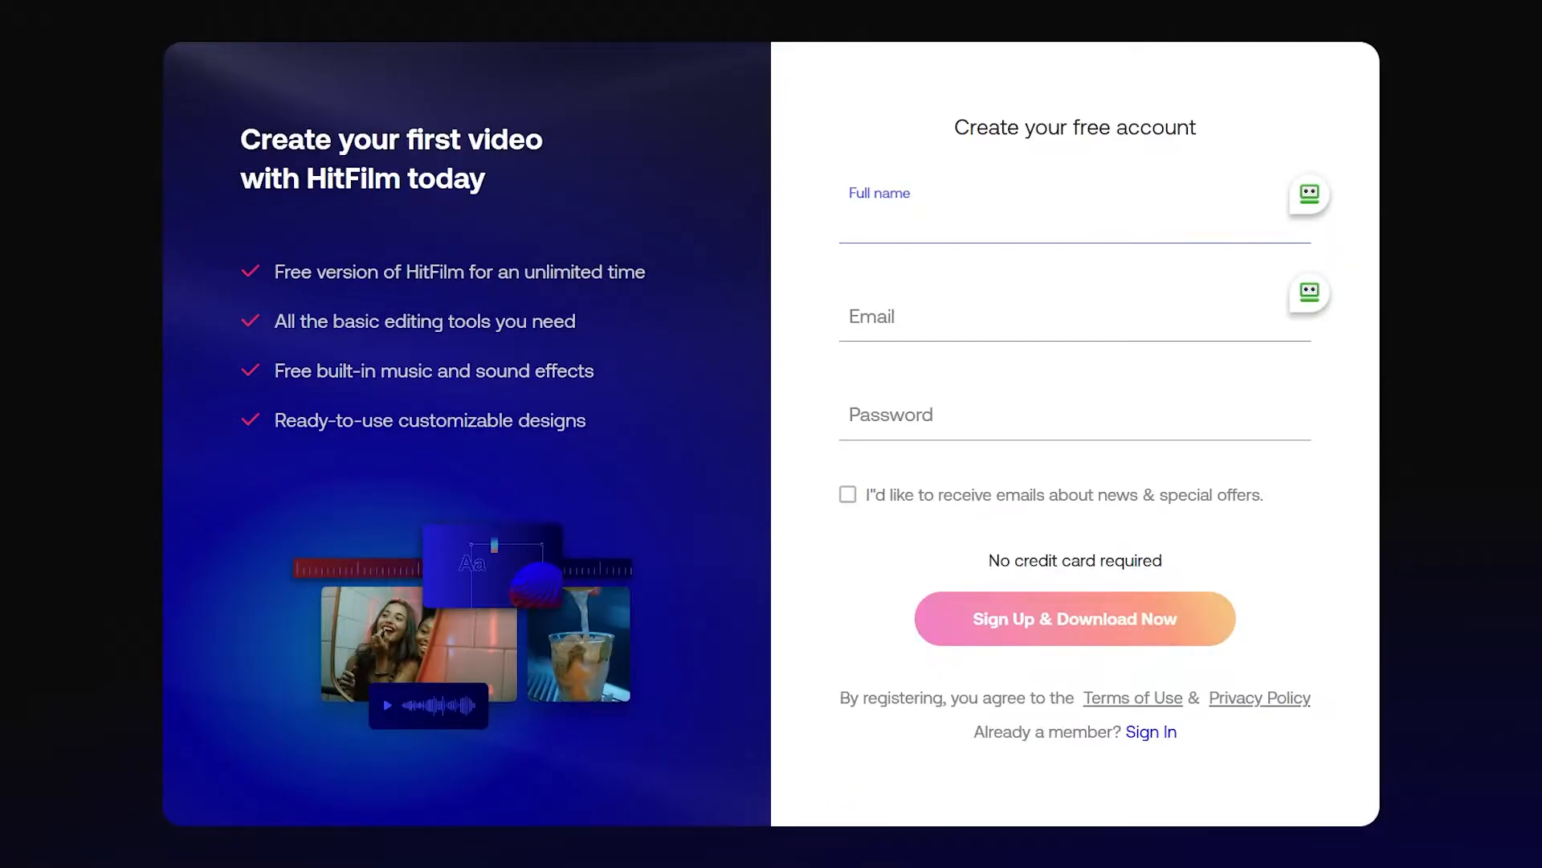
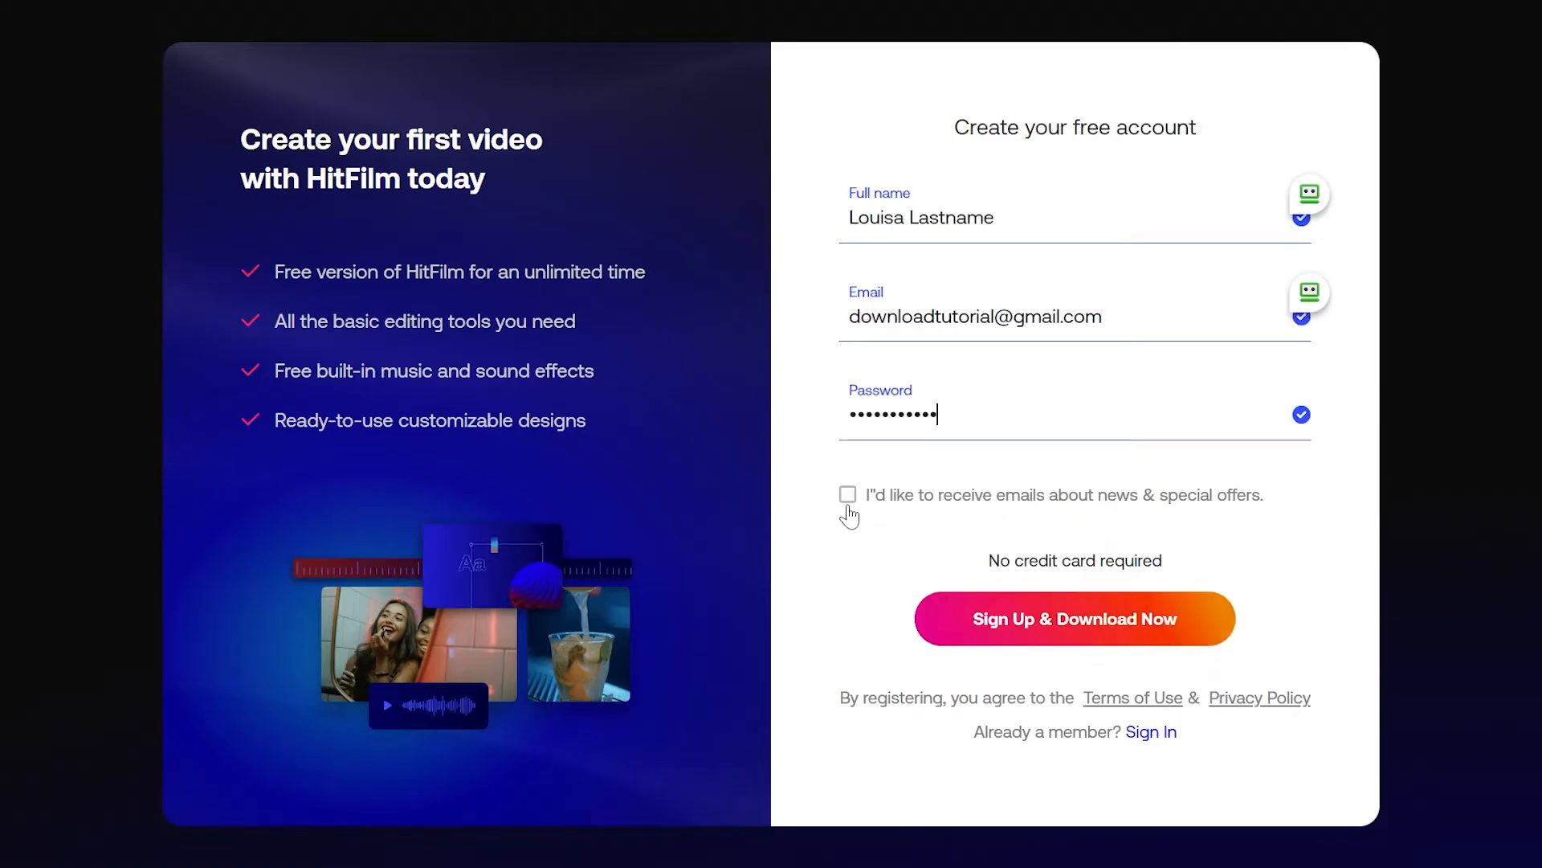
{"action": "left_click", "coordinate": [849, 494]}
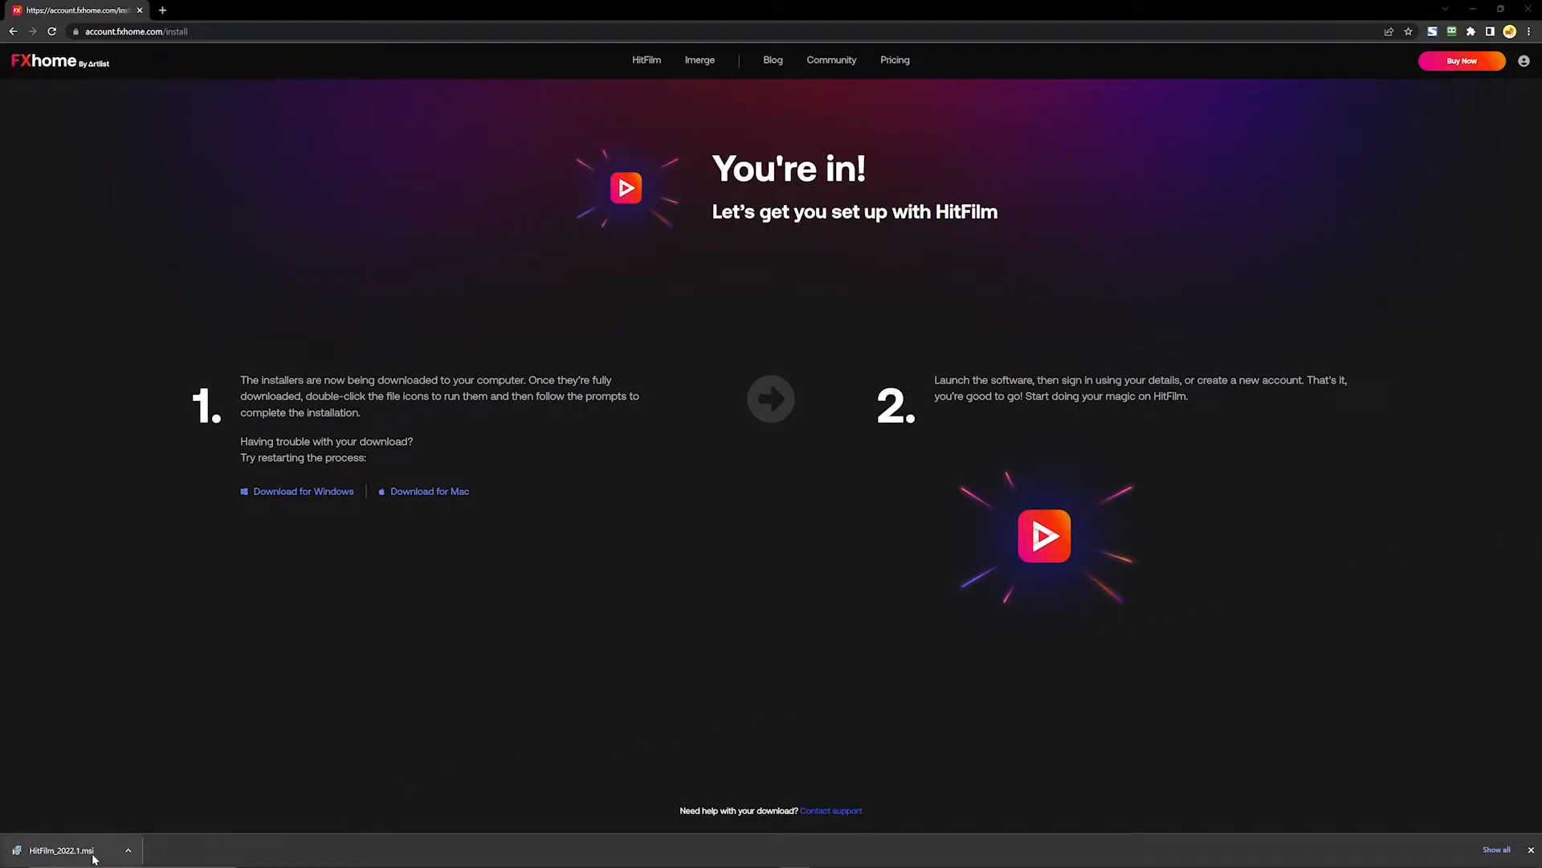
Step: Run the downloaded HitFilm .msi installer through to Finish, launching HitFilm
{"action": "double_click", "coordinate": [59, 850]}
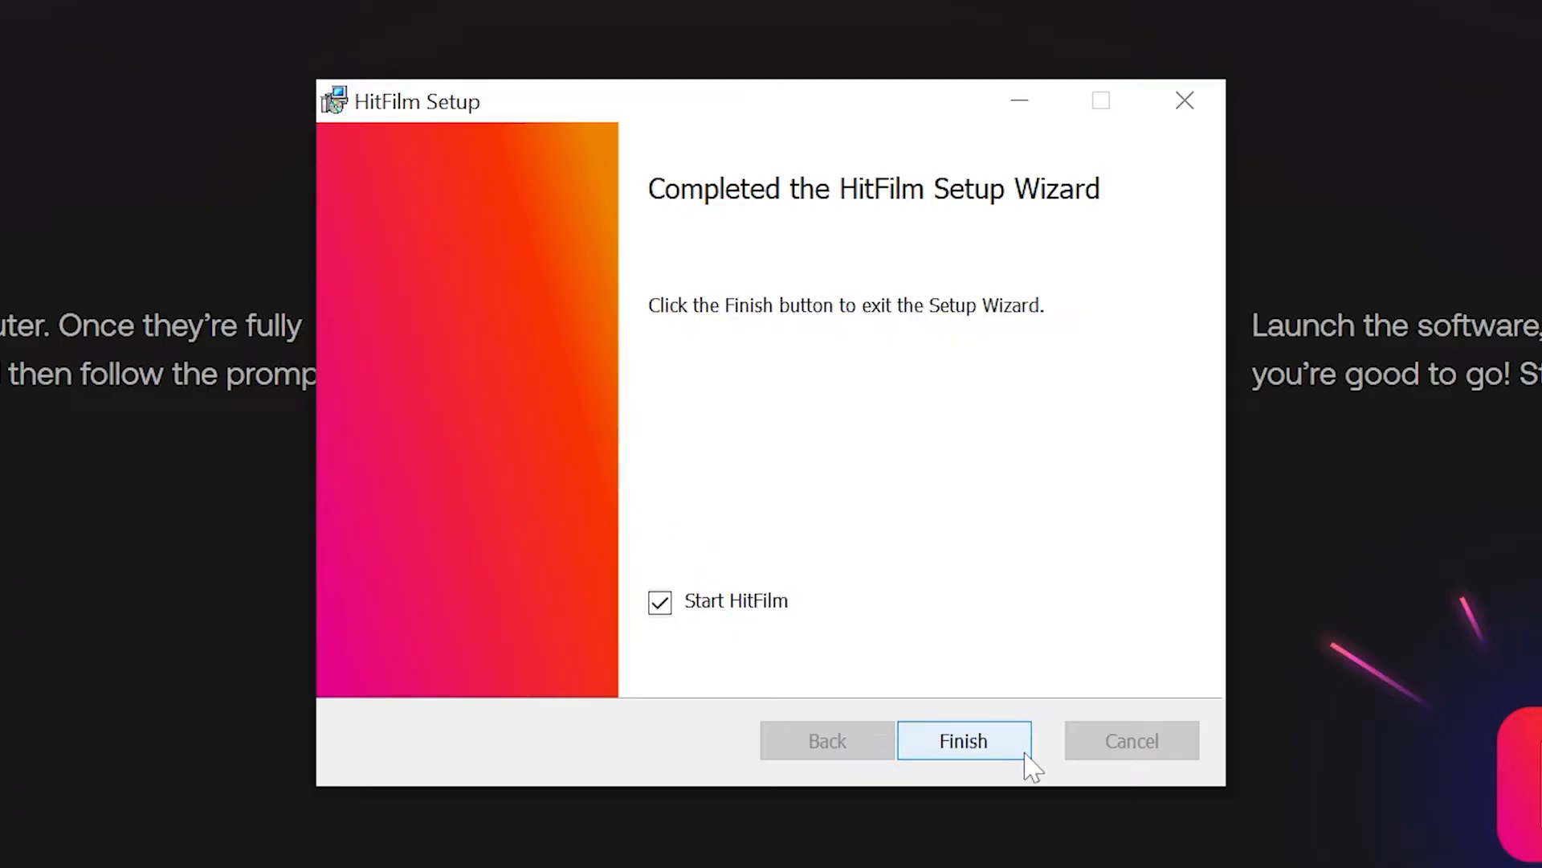
{"action": "left_click", "coordinate": [962, 739]}
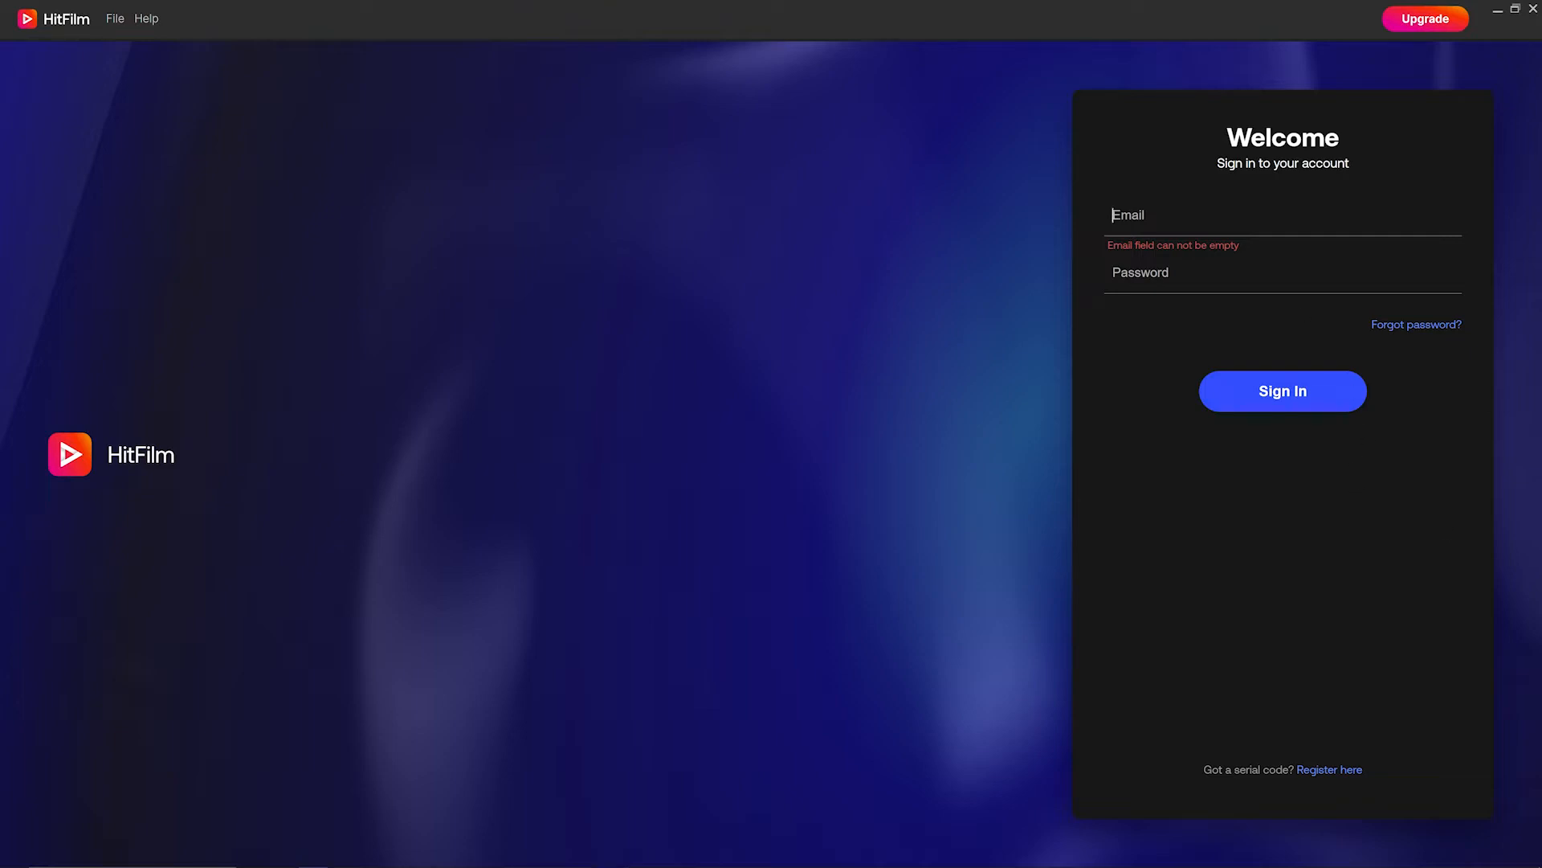
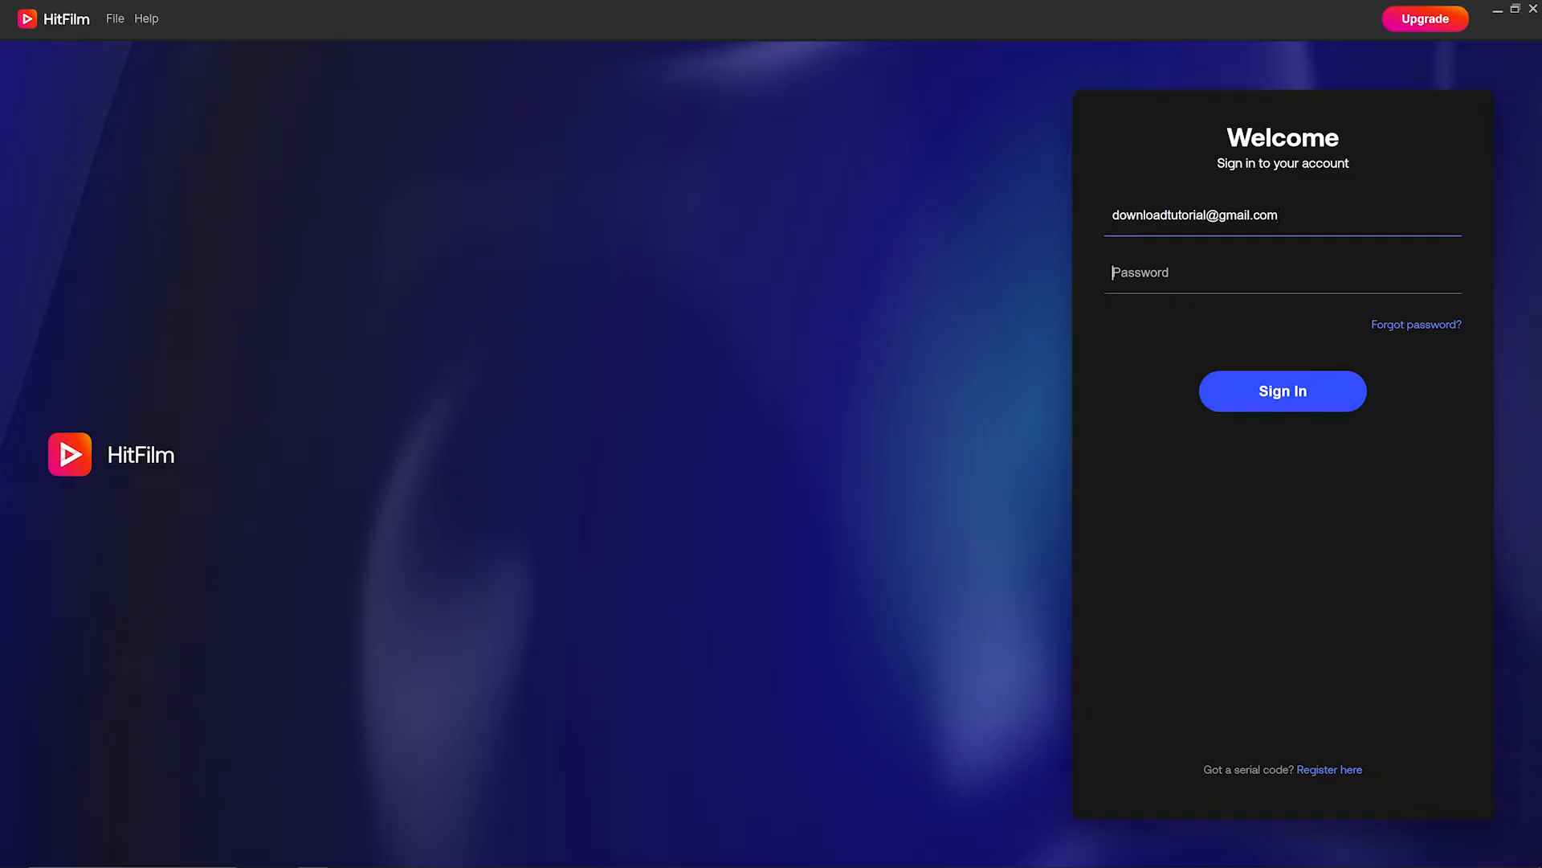
{"action": "type", "text": "password"}
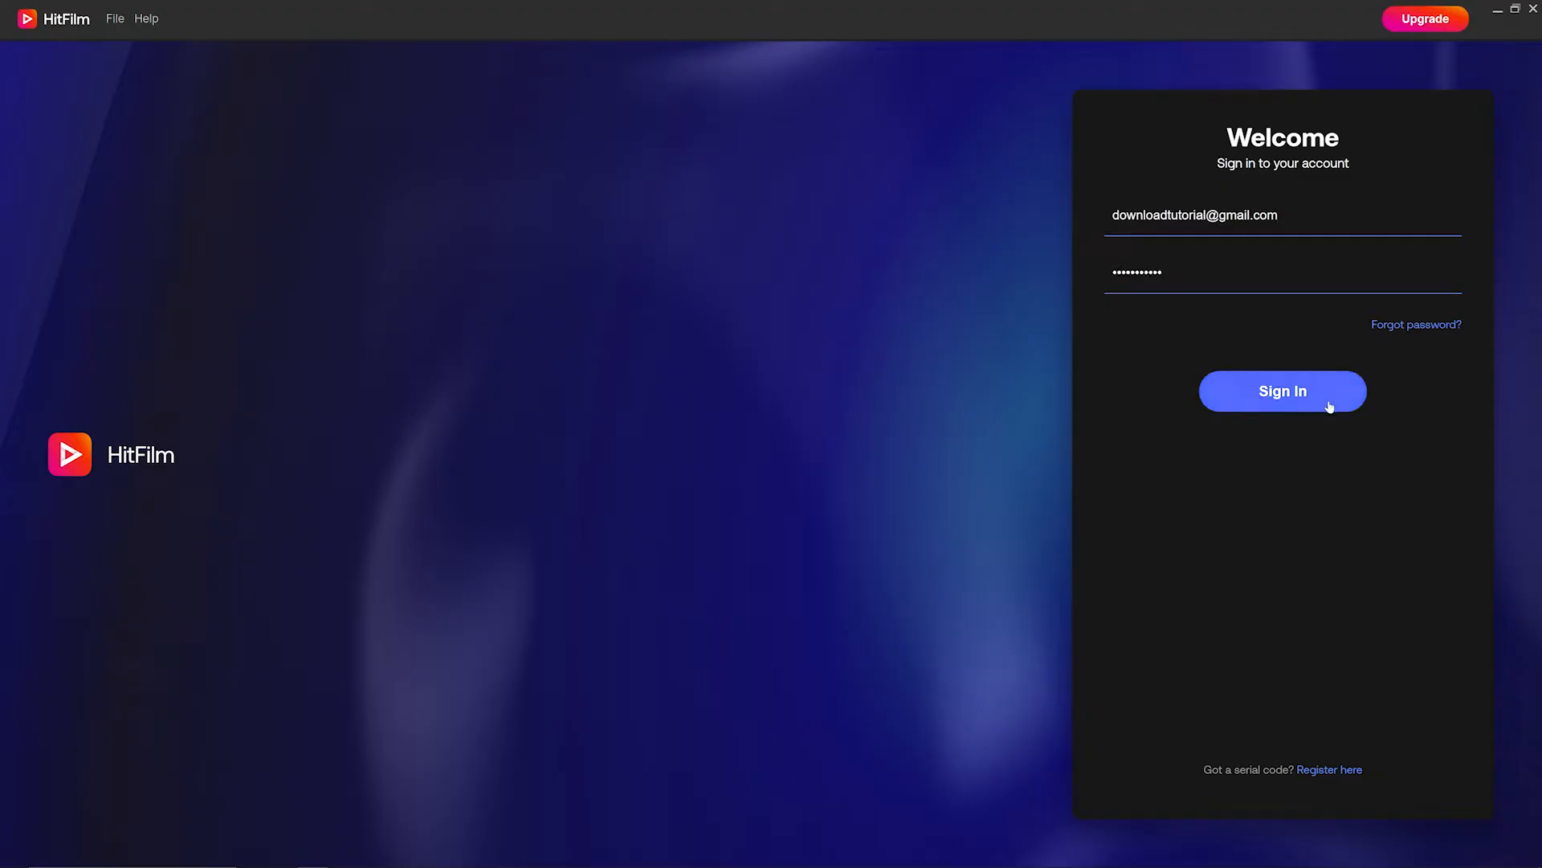
{"action": "left_click", "coordinate": [1282, 390]}
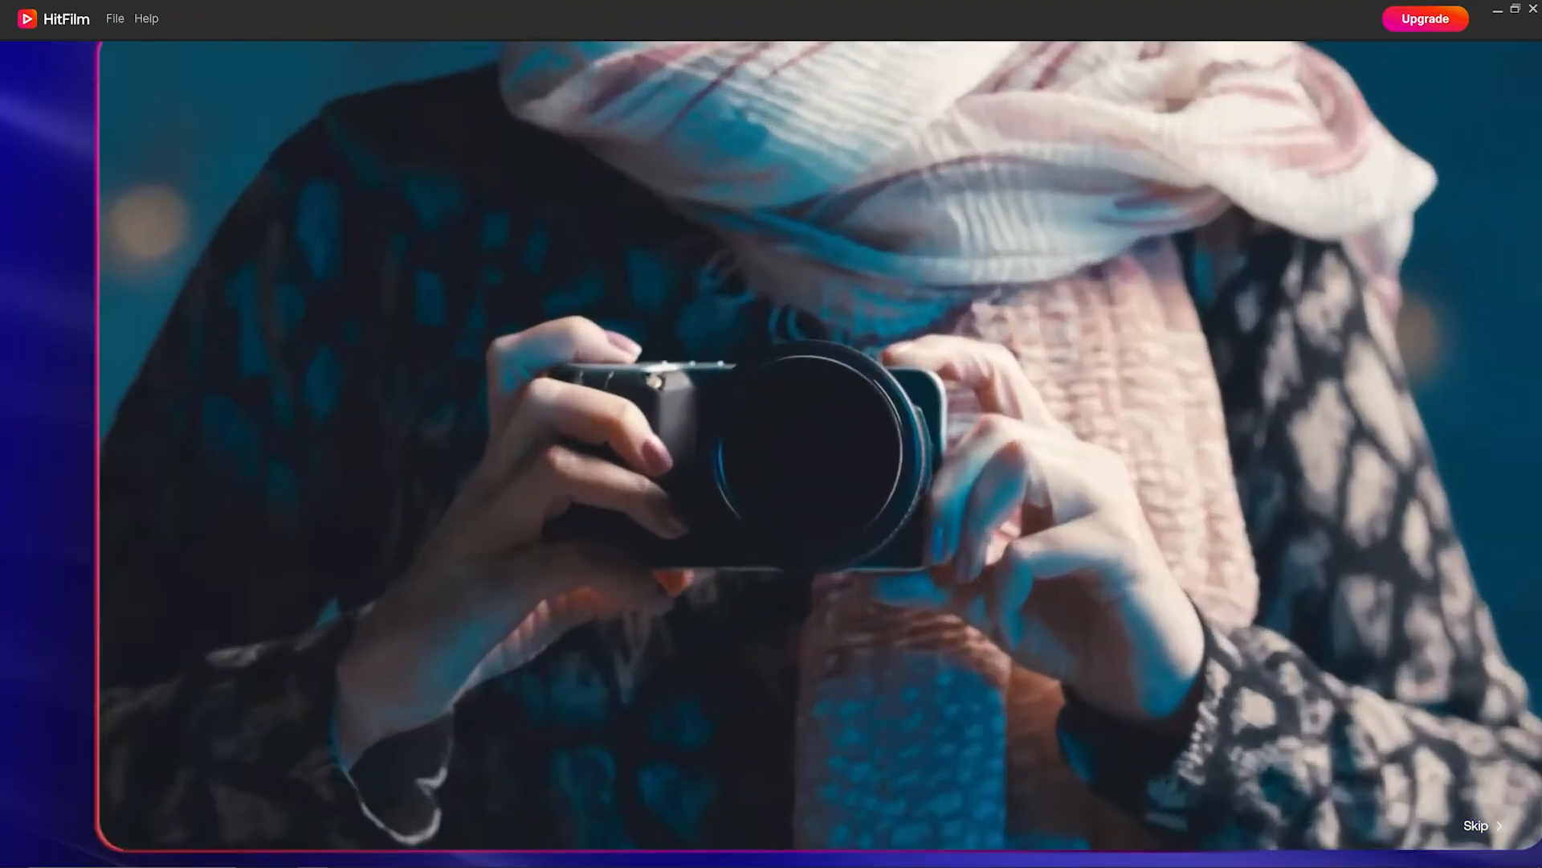
Step: Skip the intro video to reach the example project My First Project
{"action": "left_click", "coordinate": [1475, 825]}
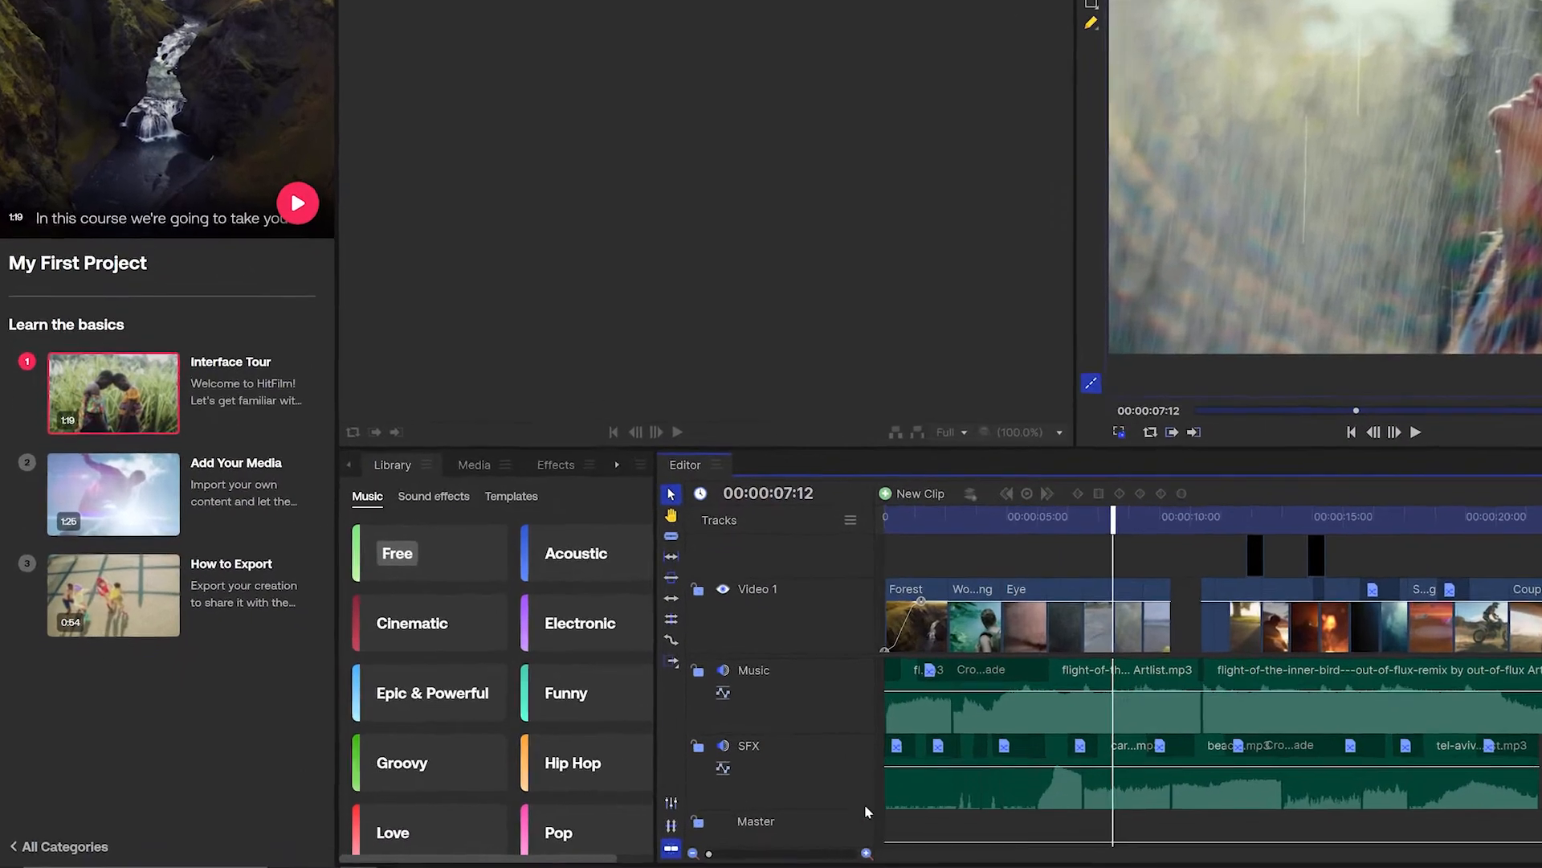
Step: Browse the project's media folders and scrub the playhead forward along the Editor timeline
{"action": "left_click", "coordinate": [476, 465]}
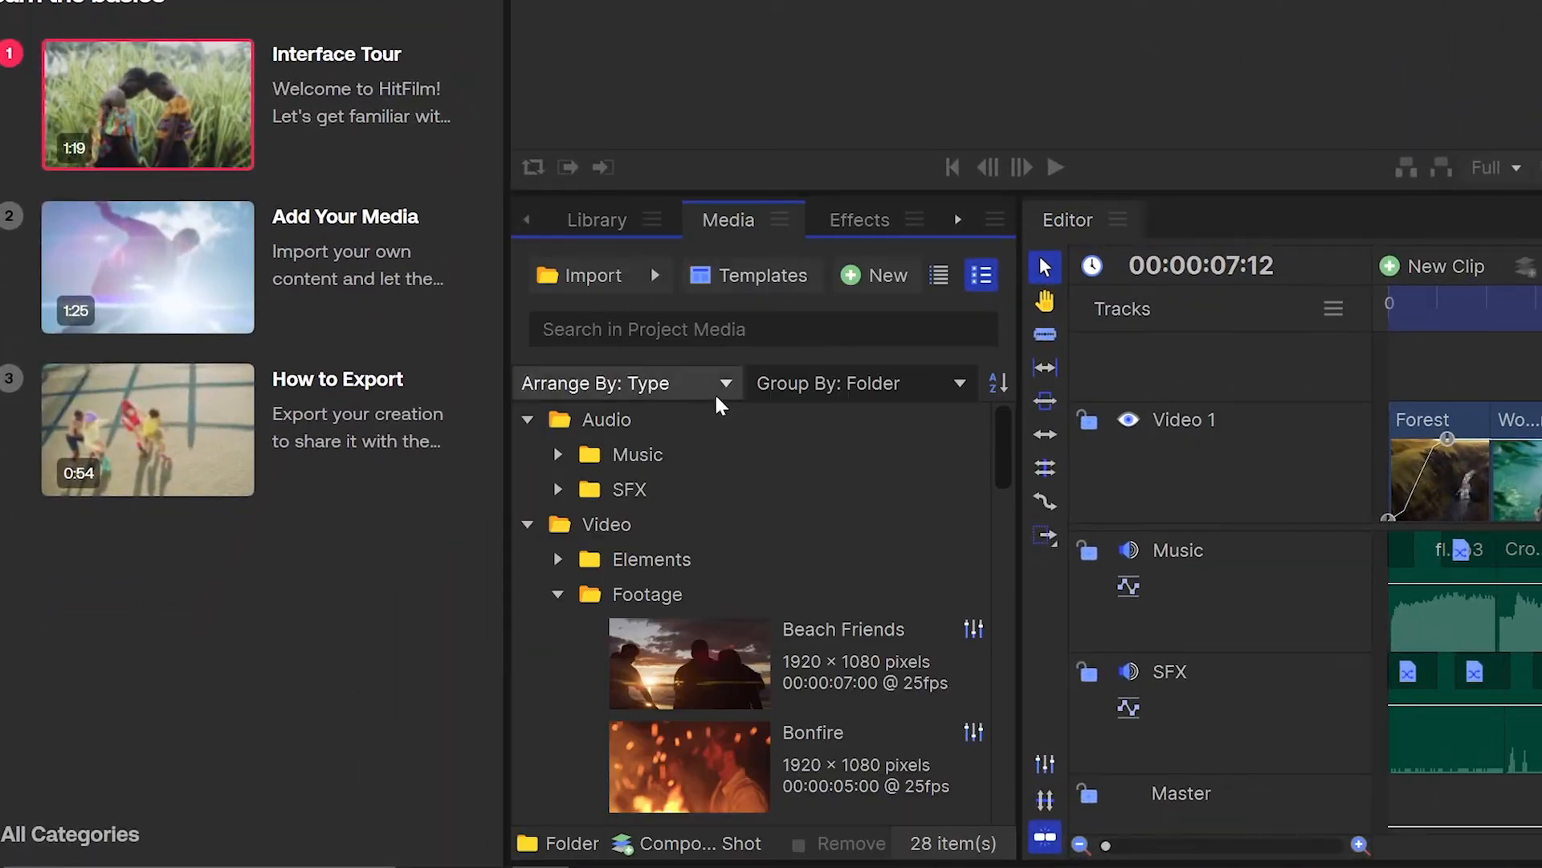
{"action": "scroll", "scroll_direction": "down", "scroll_amount": 3}
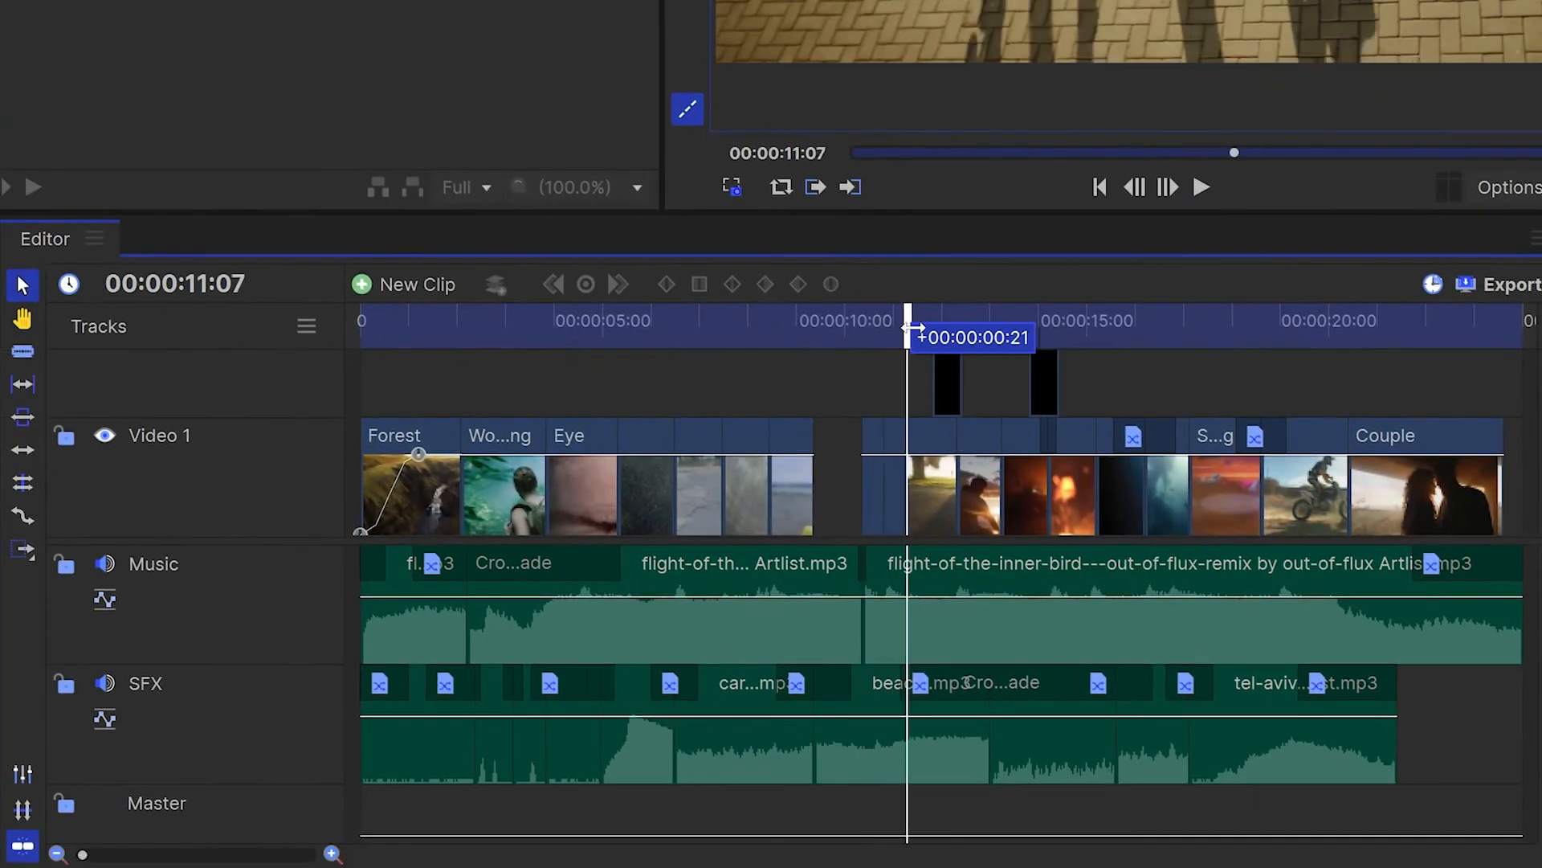
{"action": "left_click_drag", "start_coordinate": [904, 336], "coordinate": [1203, 336]}
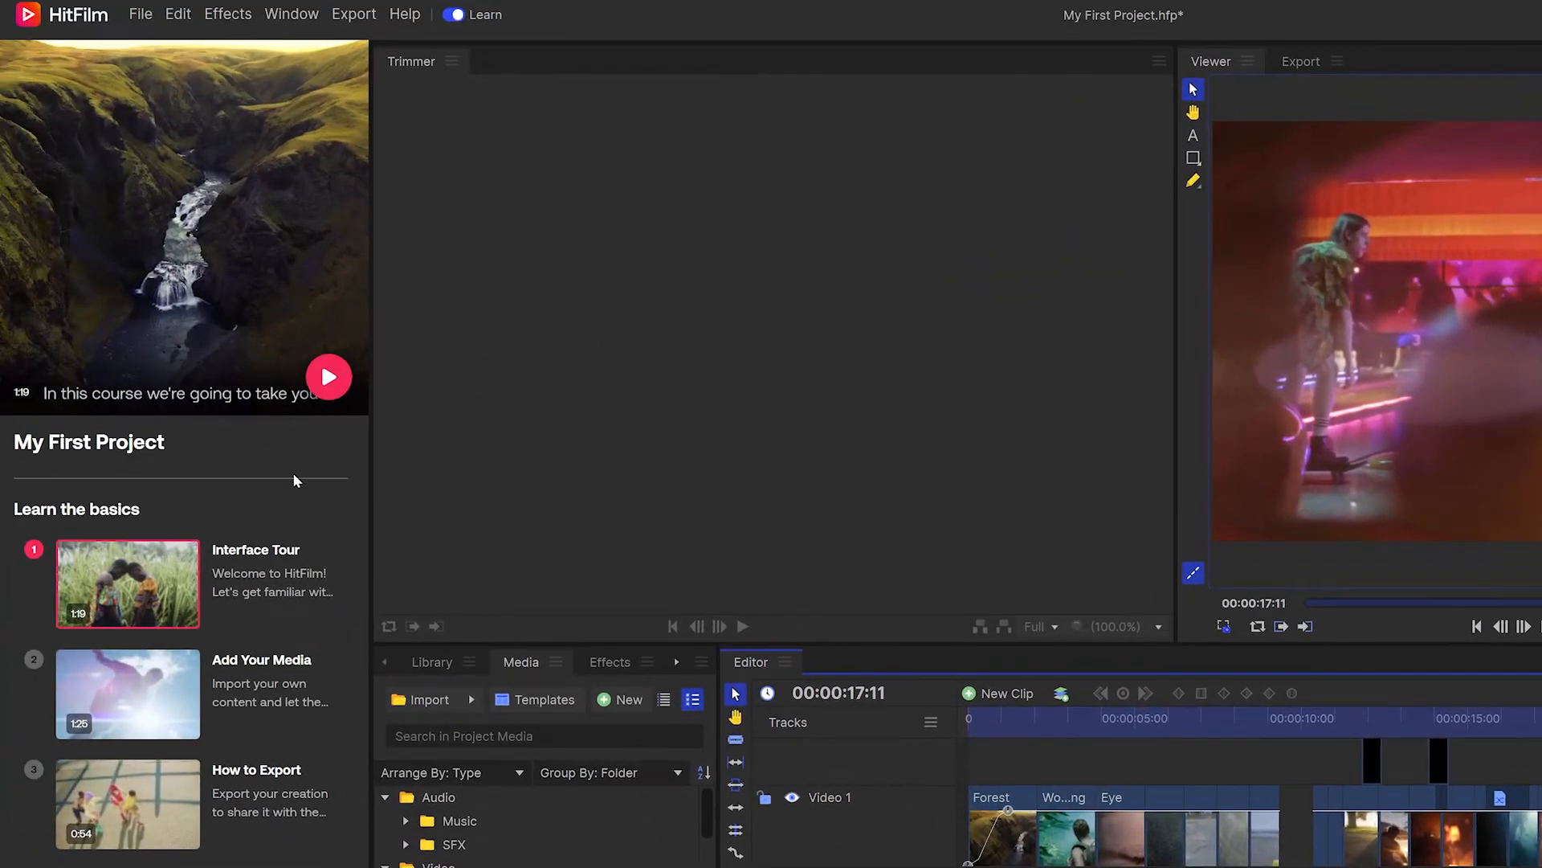
Step: Switch off the Learn toggle in the menu bar to hide the learning panel
{"action": "left_click", "coordinate": [452, 14]}
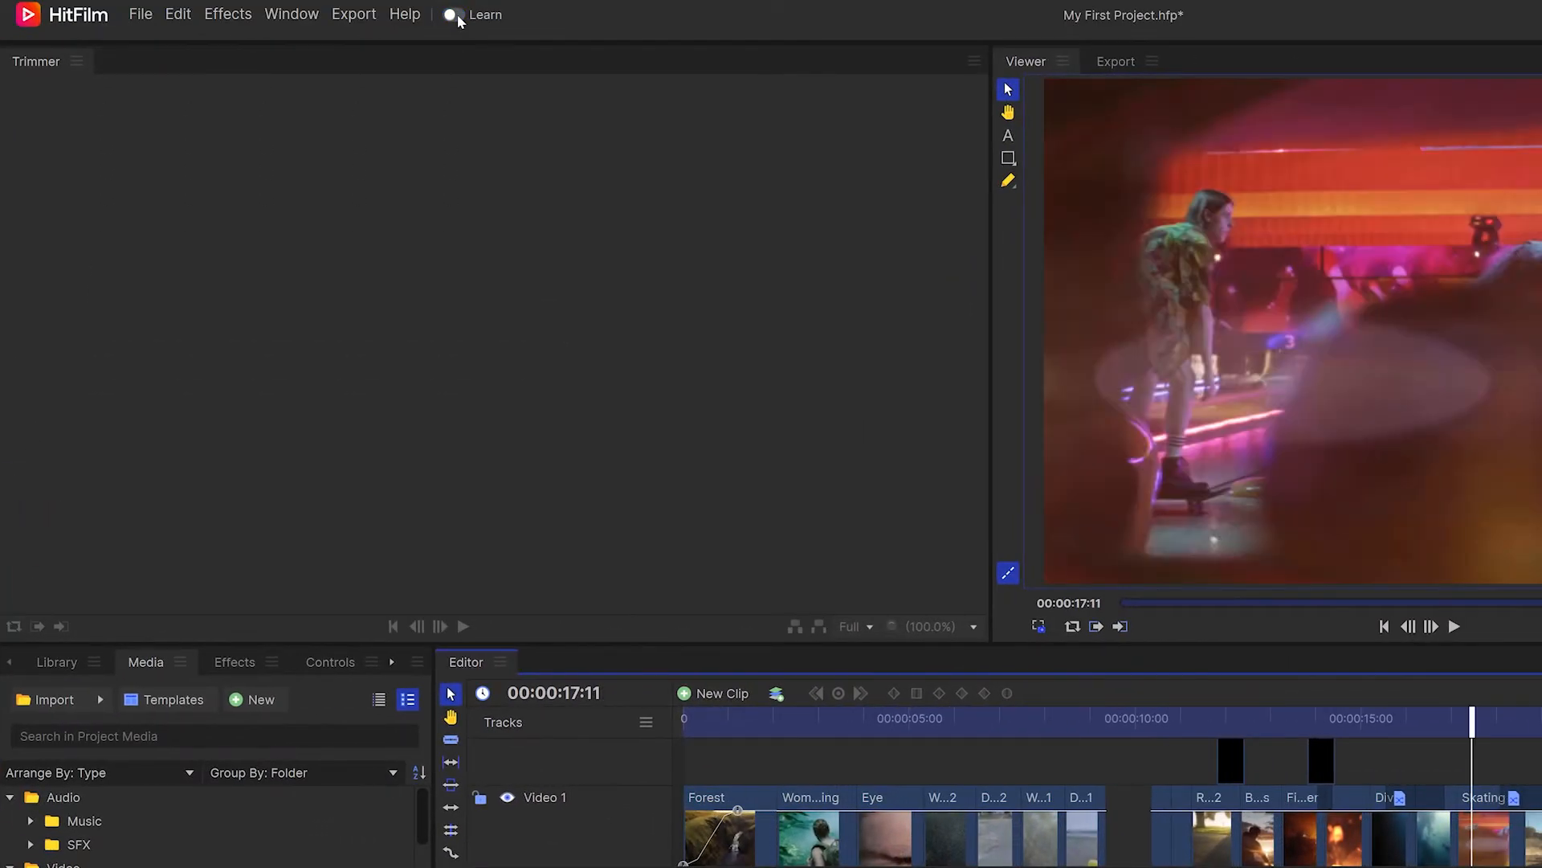
{"action": "left_click", "coordinate": [485, 15]}
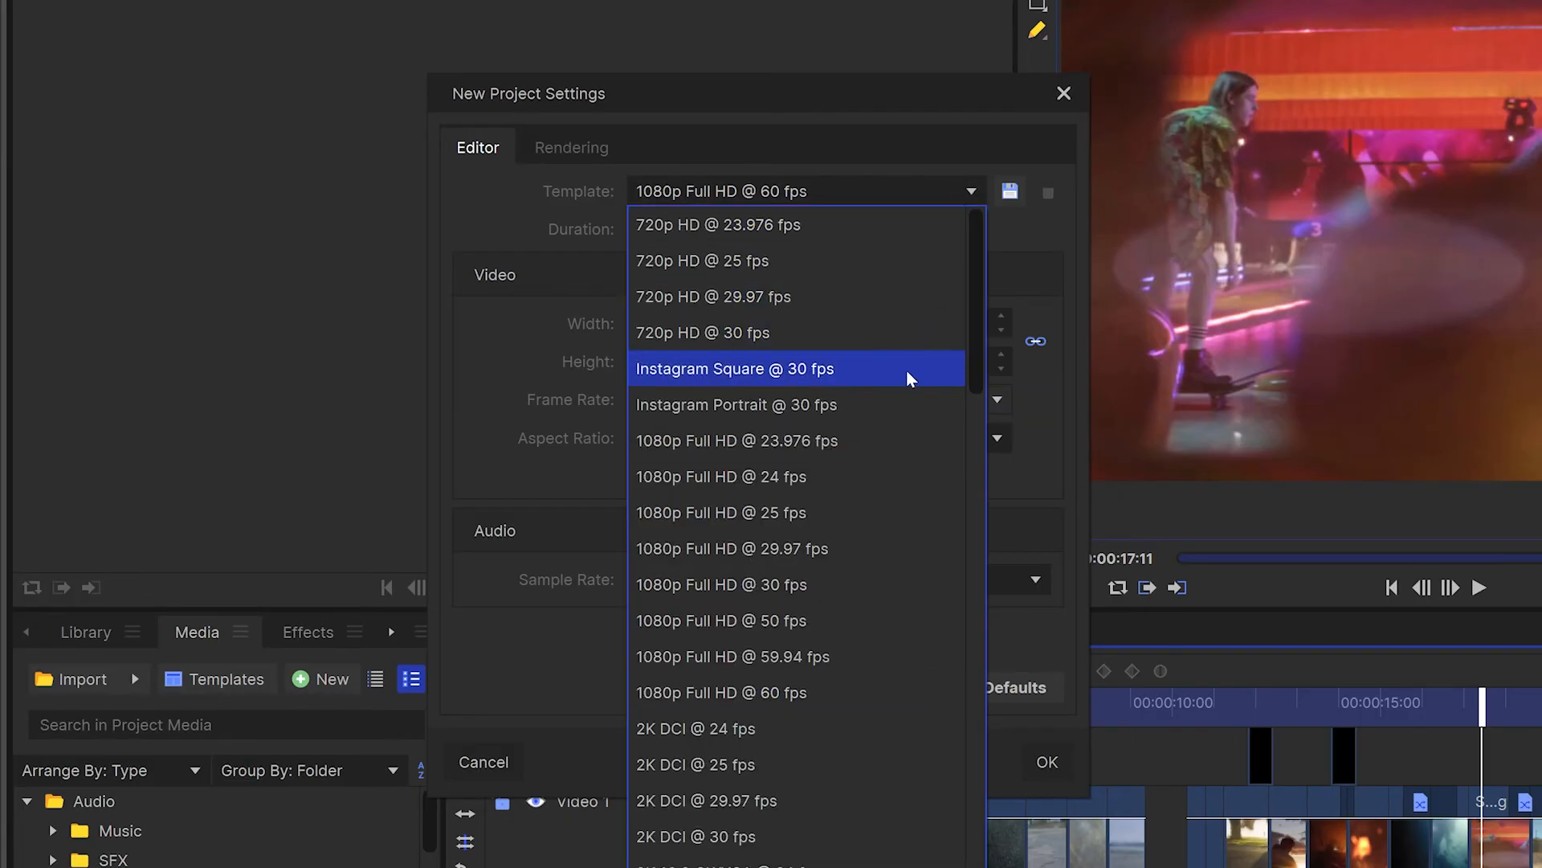
Step: Scroll the Template list to the 2K, 1440p GoPro and 2.5K BMCC presets
{"action": "scroll", "scroll_direction": "down", "scroll_amount": 3}
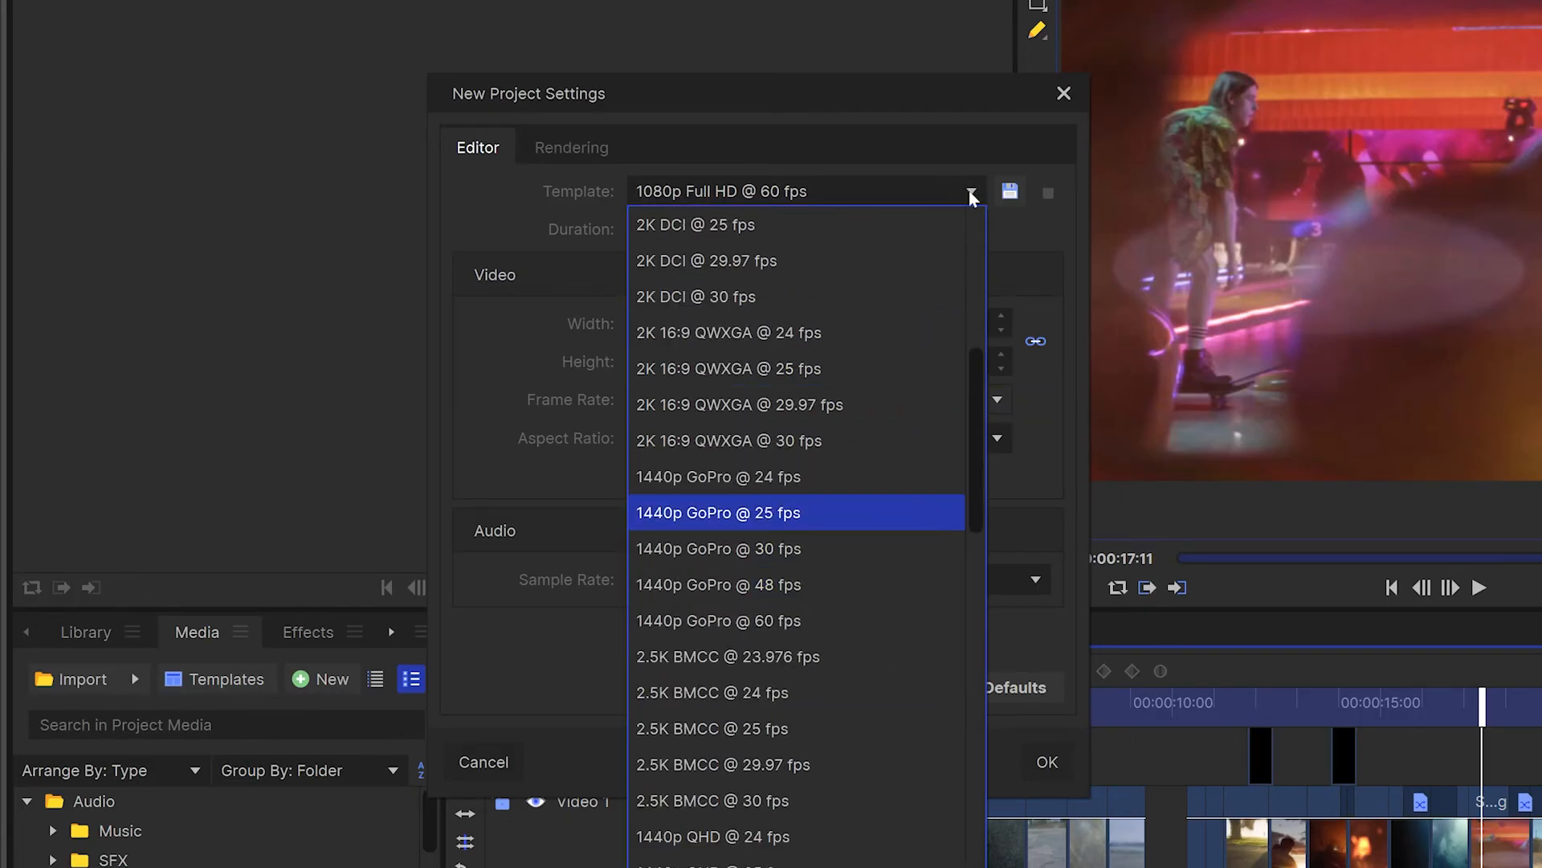